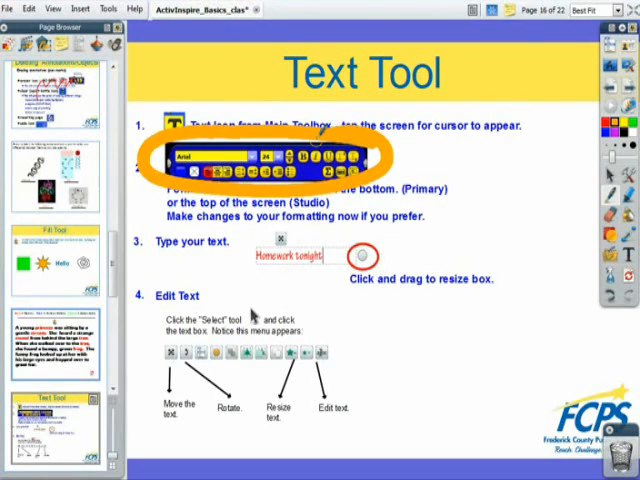
Step: Scroll the Main Toolbox to reach the Text tool for formatting
{"action": "scroll", "scroll_direction": "down", "scroll_amount": 3}
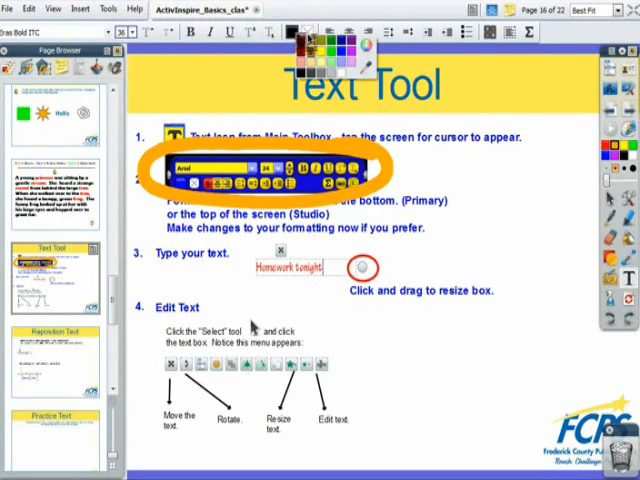
{"action": "left_click", "coordinate": [310, 18]}
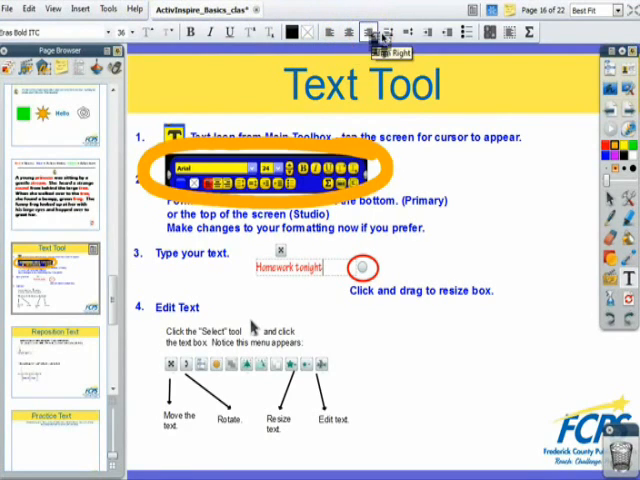
{"action": "mouse_move", "coordinate": [447, 31]}
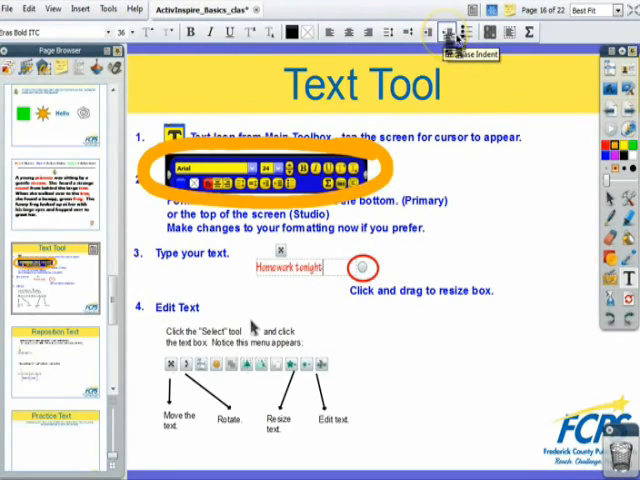
{"action": "mouse_move", "coordinate": [488, 32]}
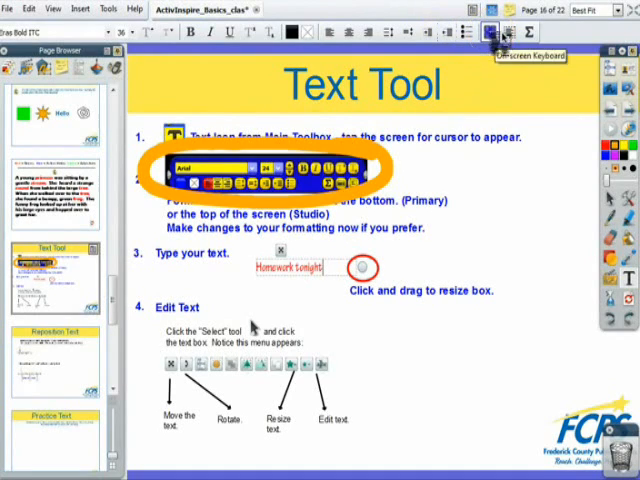
{"action": "left_click", "coordinate": [489, 31]}
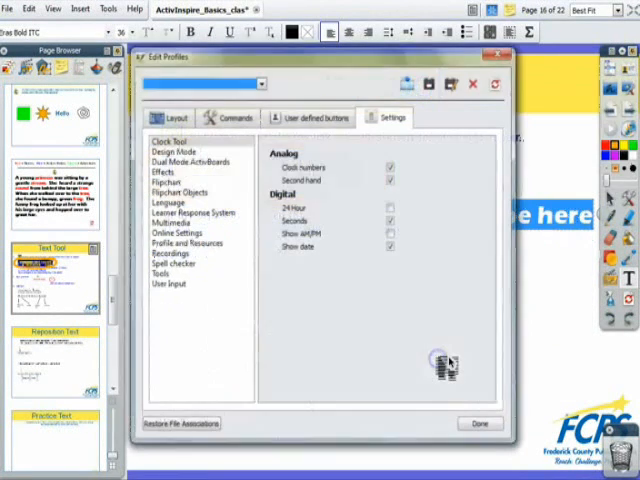
Step: Review the User Input keyboard settings and close the profile settings with Done
{"action": "left_click", "coordinate": [171, 283]}
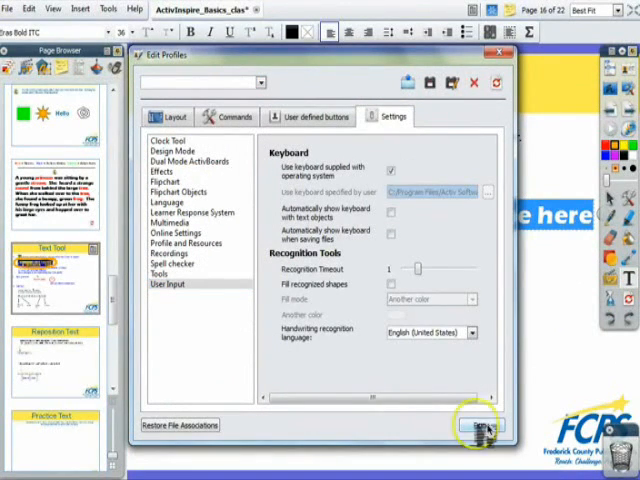
{"action": "left_click", "coordinate": [480, 427]}
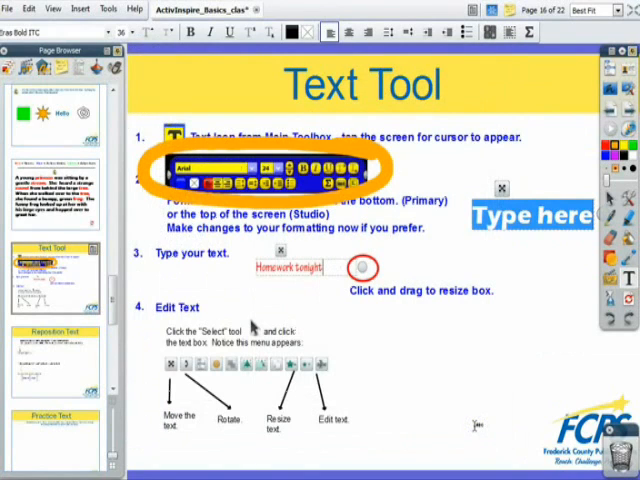
{"action": "left_click", "coordinate": [489, 32]}
{"action": "type", "text": "my namejxksd jd,f,kffdj mn"}
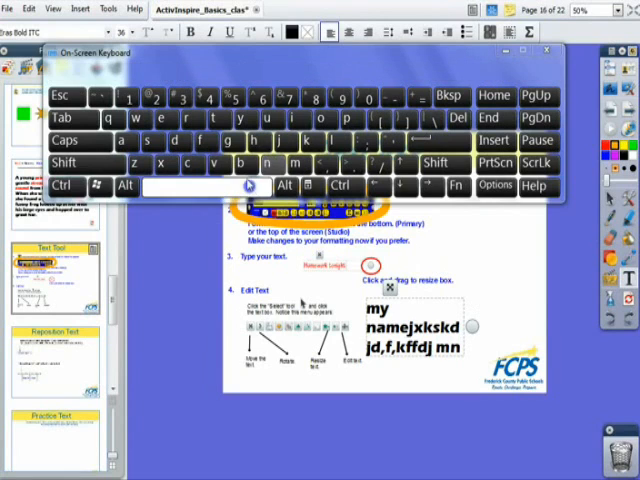
Step: Enter practice letters 'bgv' and another character into the new text box
{"action": "type", "text": "bgv xbxhc"}
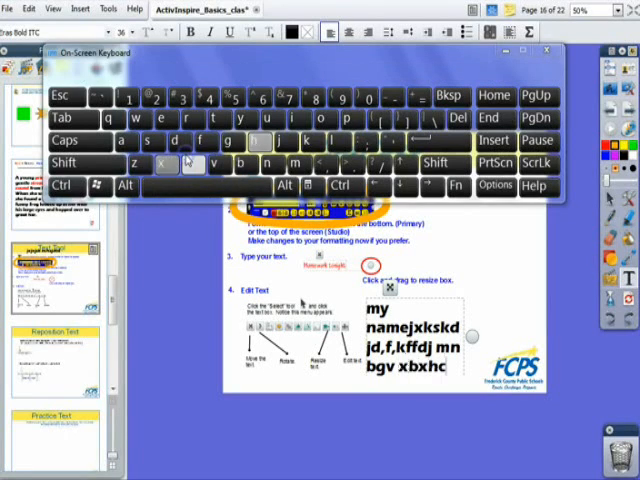
{"action": "left_click", "coordinate": [187, 163]}
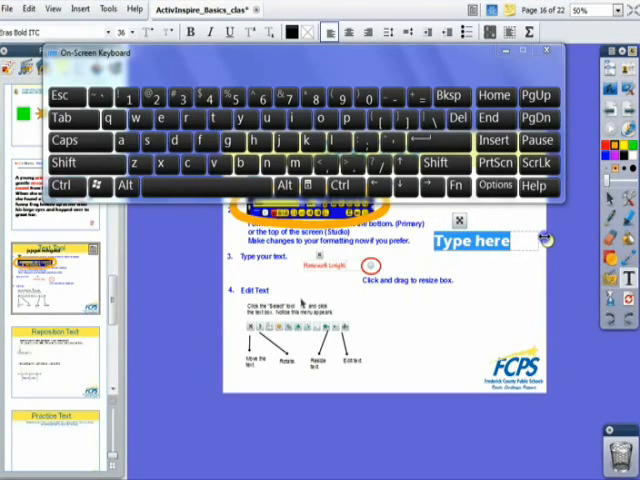
{"action": "mouse_move", "coordinate": [544, 243]}
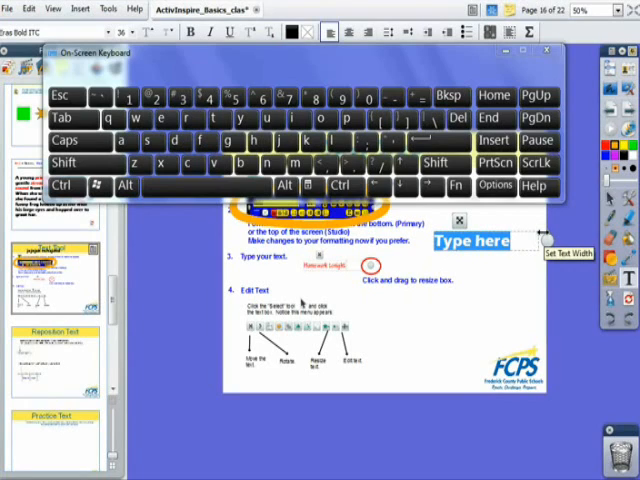
Step: Grab the Set Text Width handle of the 'Type here' box to adjust its width
{"action": "left_click", "coordinate": [65, 163]}
{"action": "type", "text": "Hello my name is Tony"}
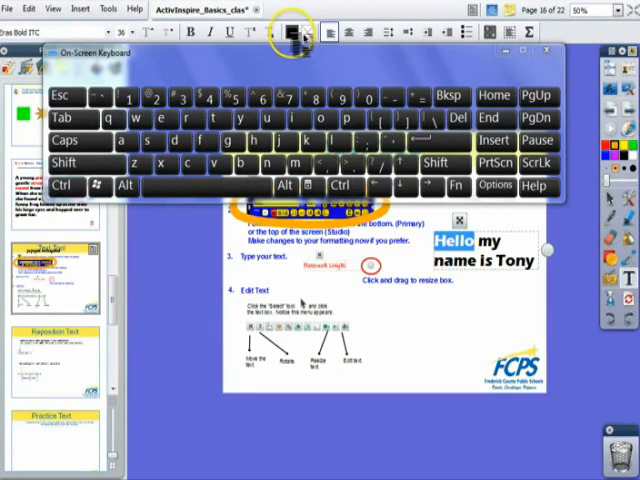
Step: Colour the selected word 'Hello' red using Font Colour
{"action": "left_click", "coordinate": [290, 30]}
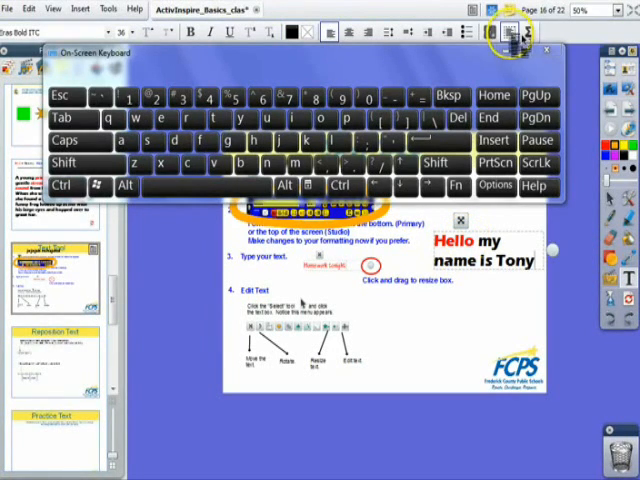
{"action": "mouse_move", "coordinate": [513, 33]}
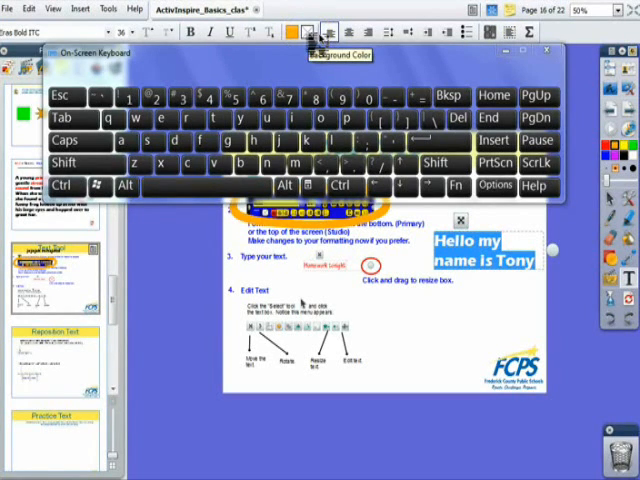
Step: Set a light blue Background Colour behind the selected text
{"action": "left_click", "coordinate": [308, 31]}
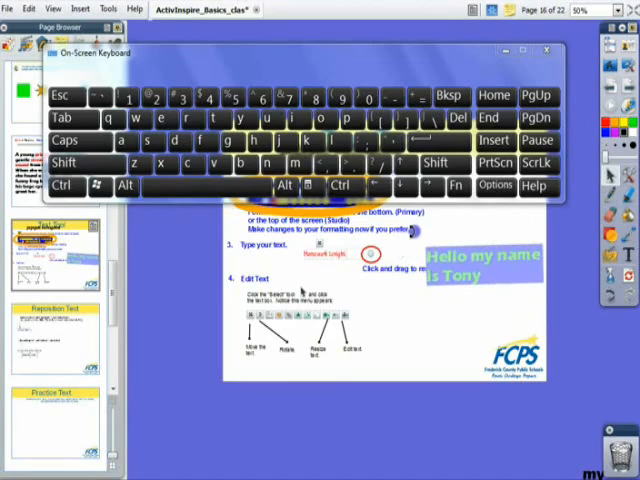
Step: Select the 'Hello my name is Tony' box to move and rotate it
{"action": "left_click", "coordinate": [485, 260]}
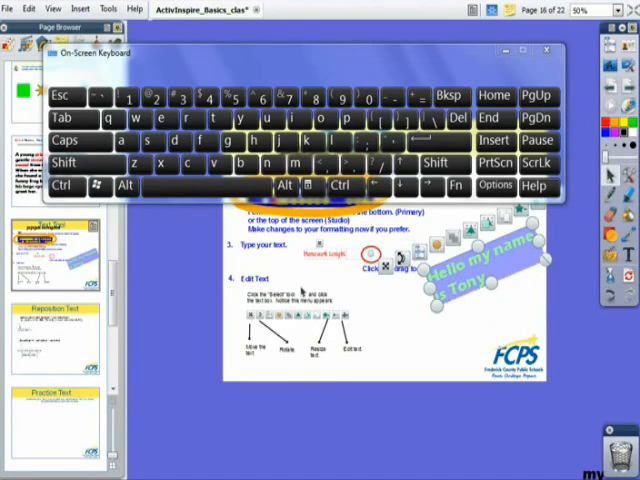